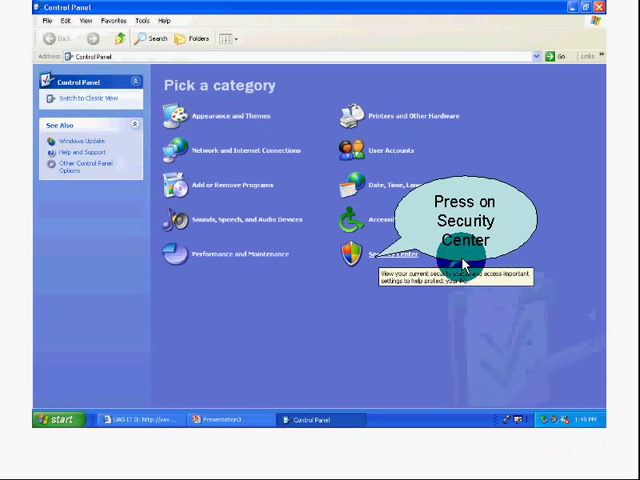
mouse_move(426, 304)
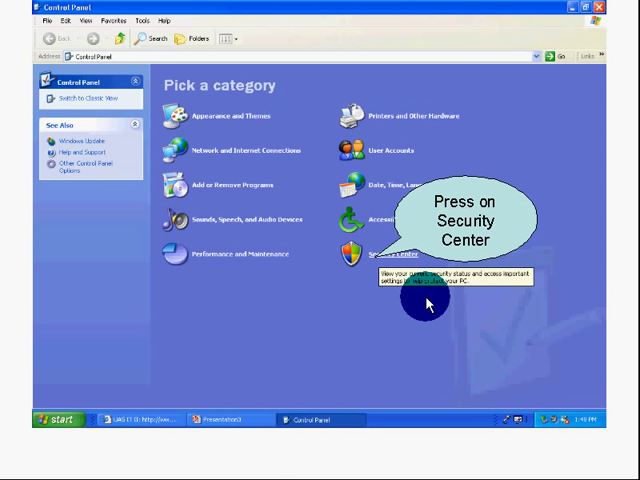
- Open Windows Security Center from the Control Panel category list
left_click(360, 252)
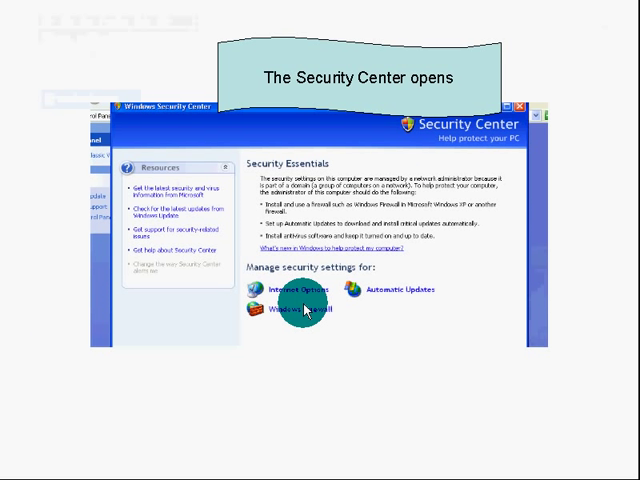
mouse_move(400, 296)
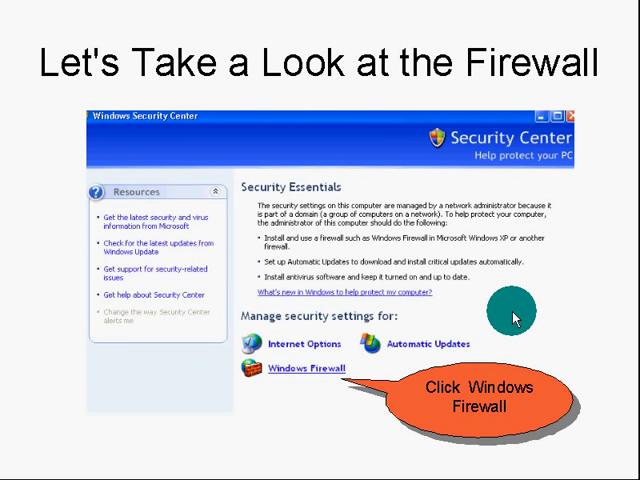
- Open the Windows Firewall dialog from Manage security settings, showing On (recommended)
left_click(296, 368)
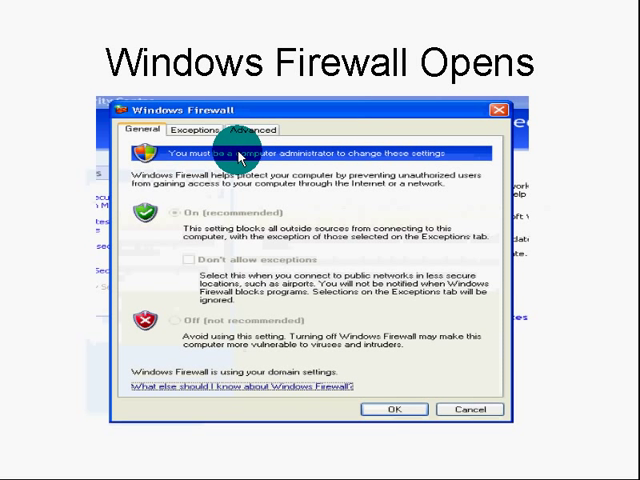
mouse_move(420, 152)
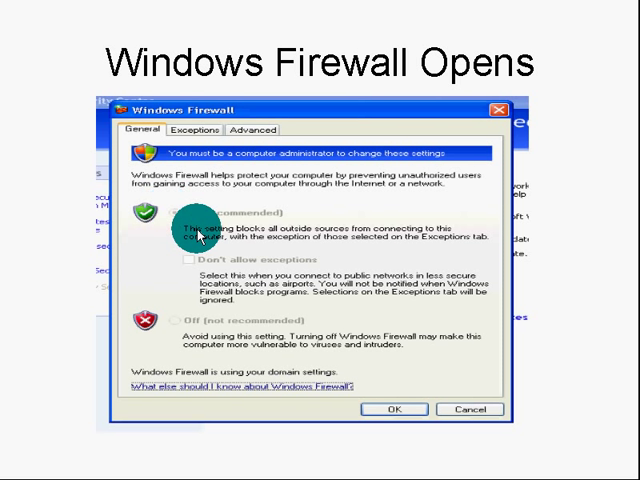
mouse_move(380, 342)
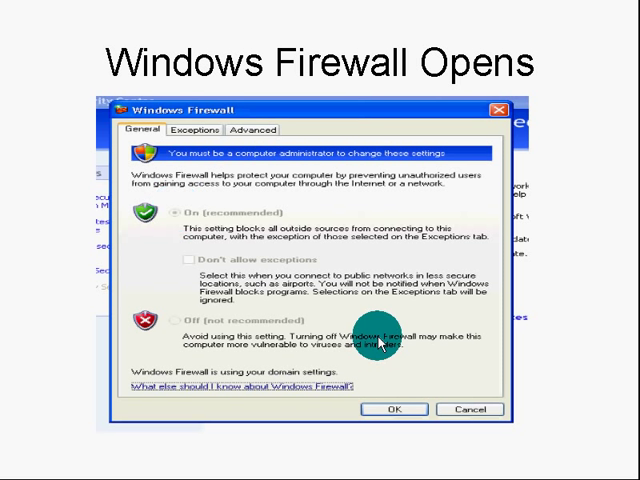